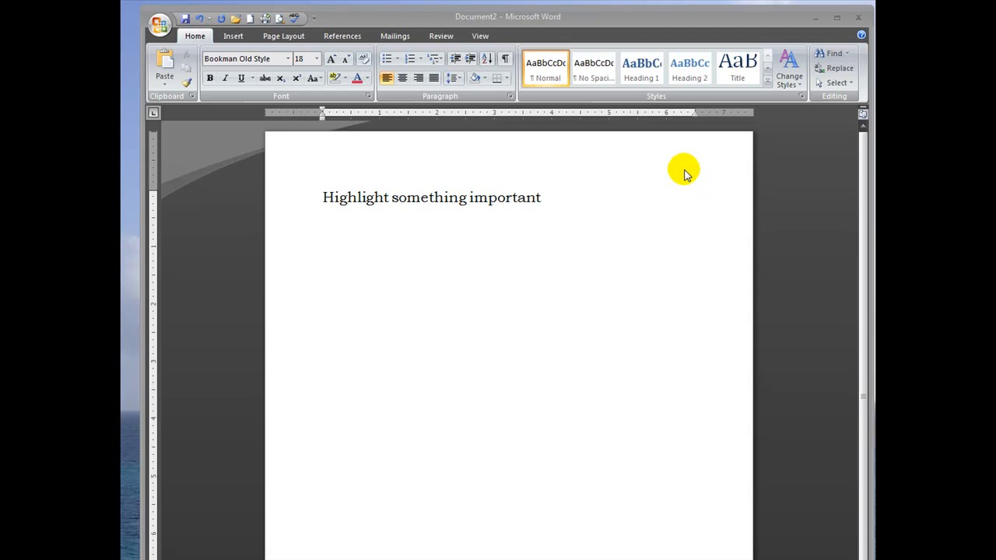
mouse_move(376, 220)
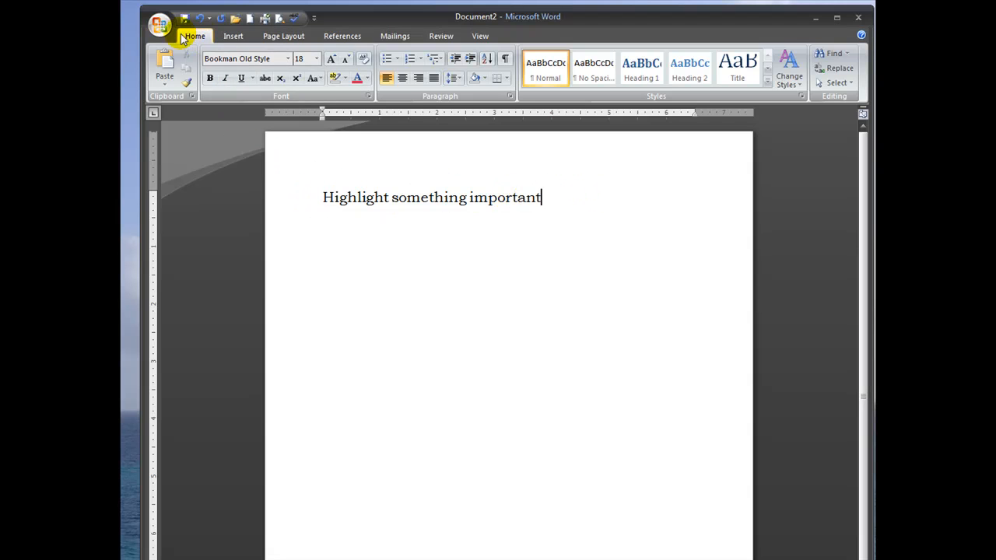
mouse_move(544, 196)
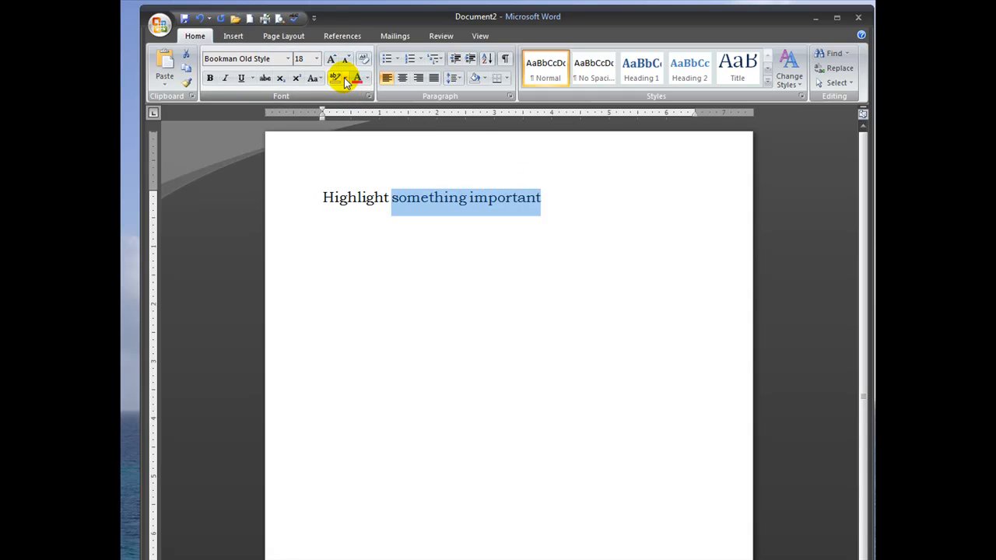
- Apply a Bright Green highlight to the selected words 'something important'
left_click(345, 77)
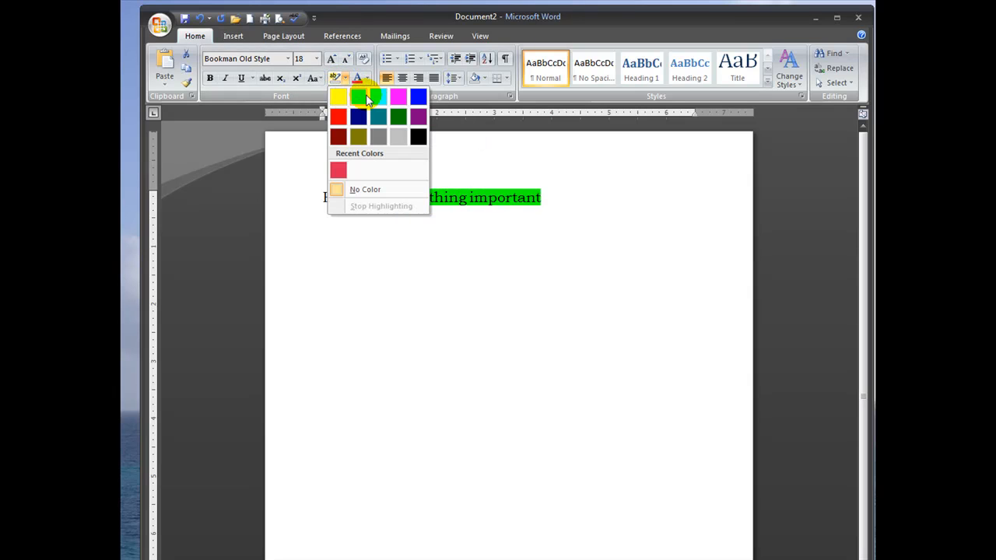
left_click(339, 117)
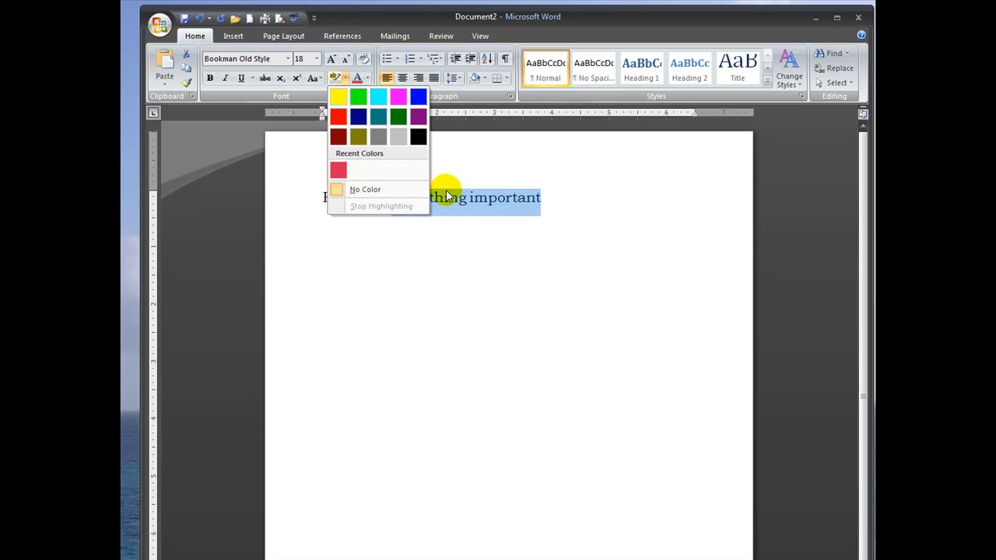
left_click(358, 97)
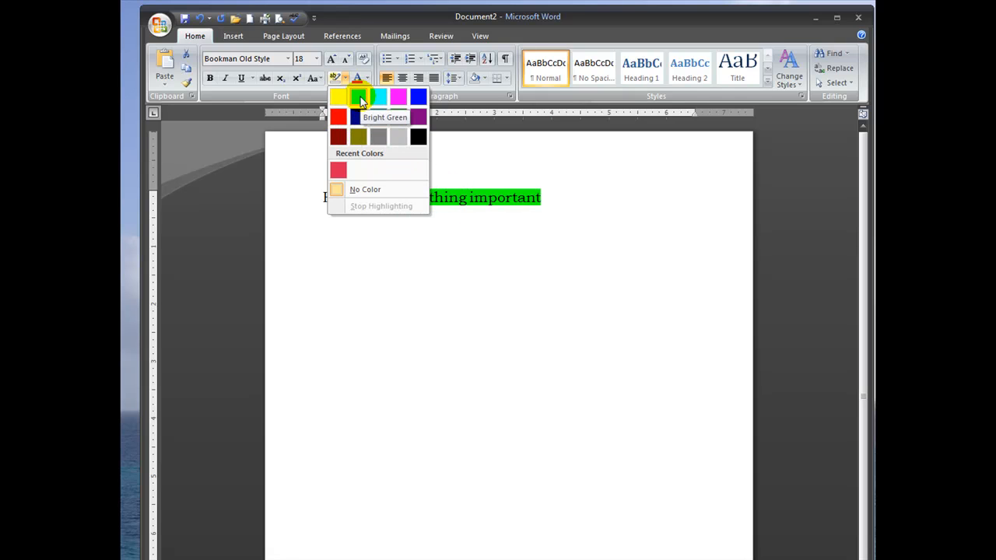
left_click(358, 97)
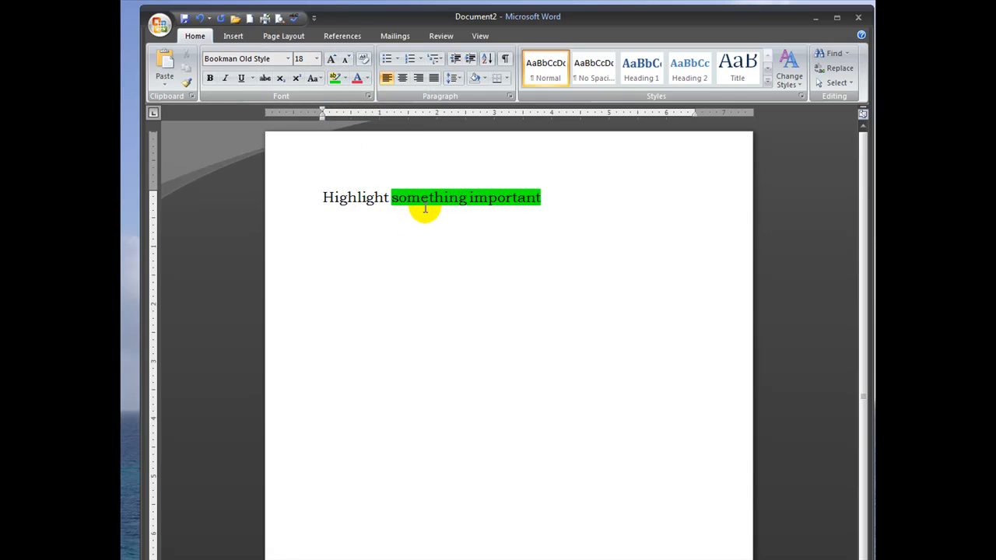
mouse_move(334, 77)
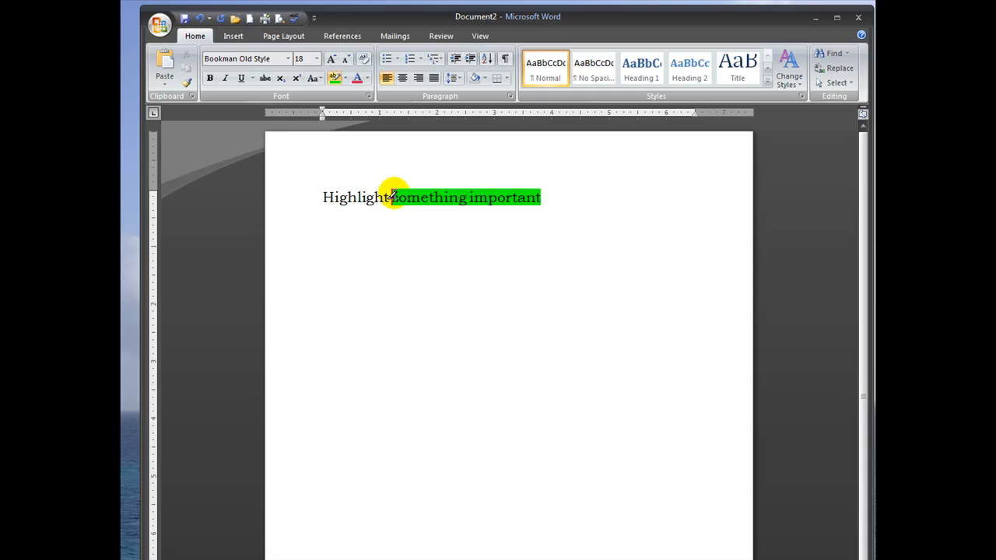
- Select the word 'Highlight' and switch off the highlighter pen with Stop Highlighting
double_click(354, 196)
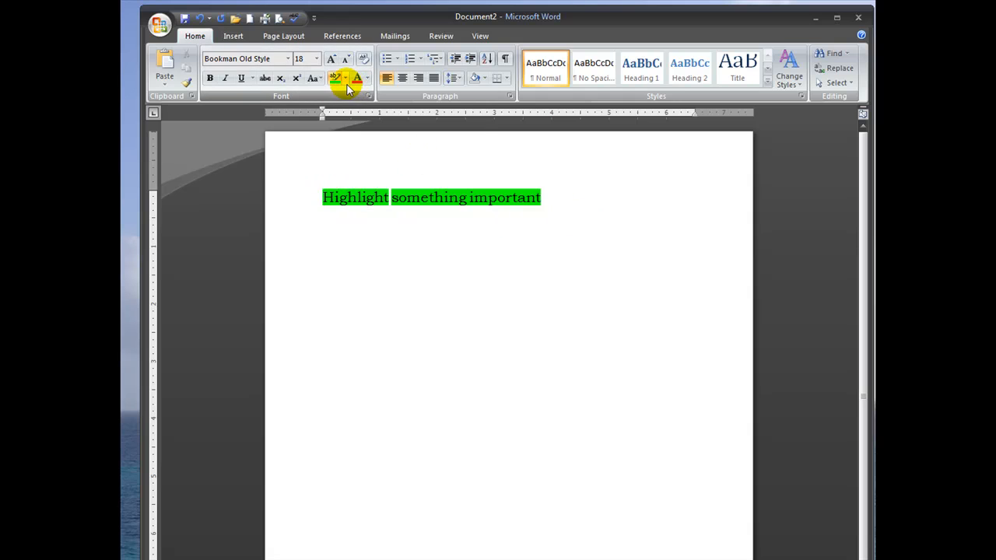
mouse_move(336, 78)
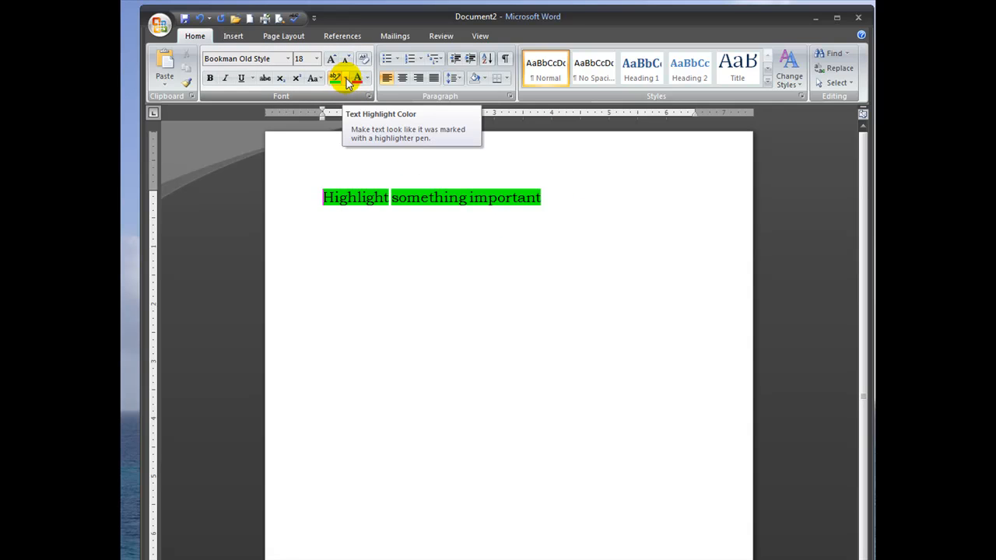
left_click(345, 78)
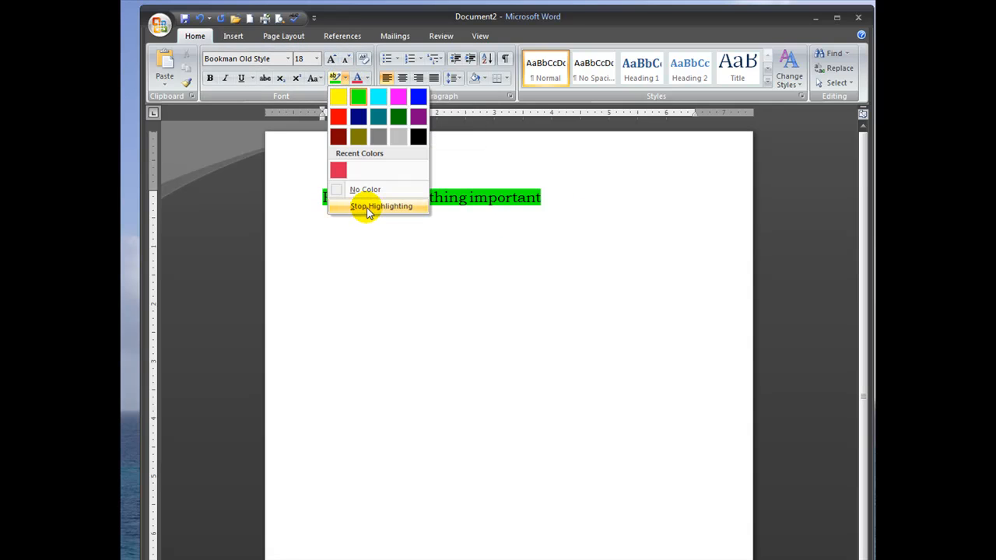
left_click(381, 206)
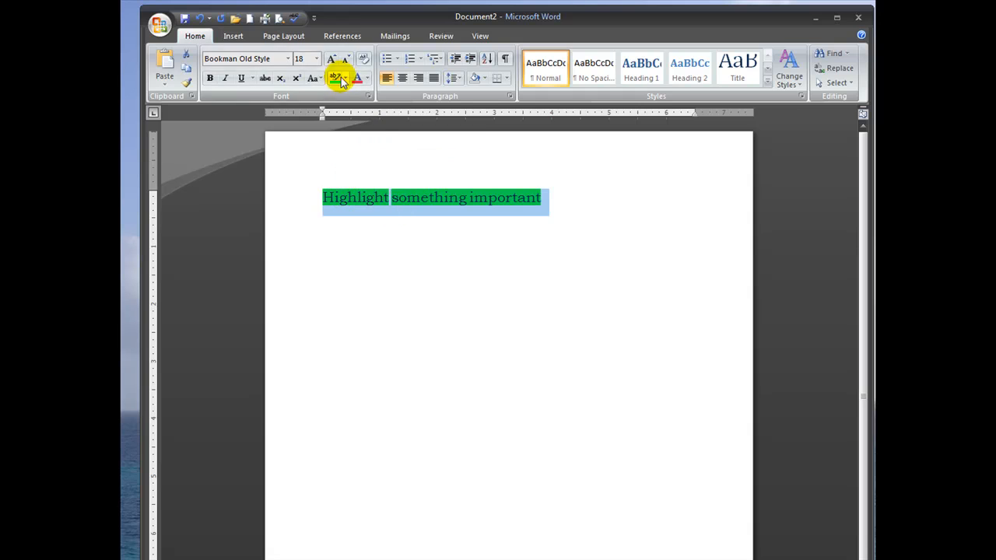
- Set the whole line's highlight to No Color, leaving plain text
left_click(345, 78)
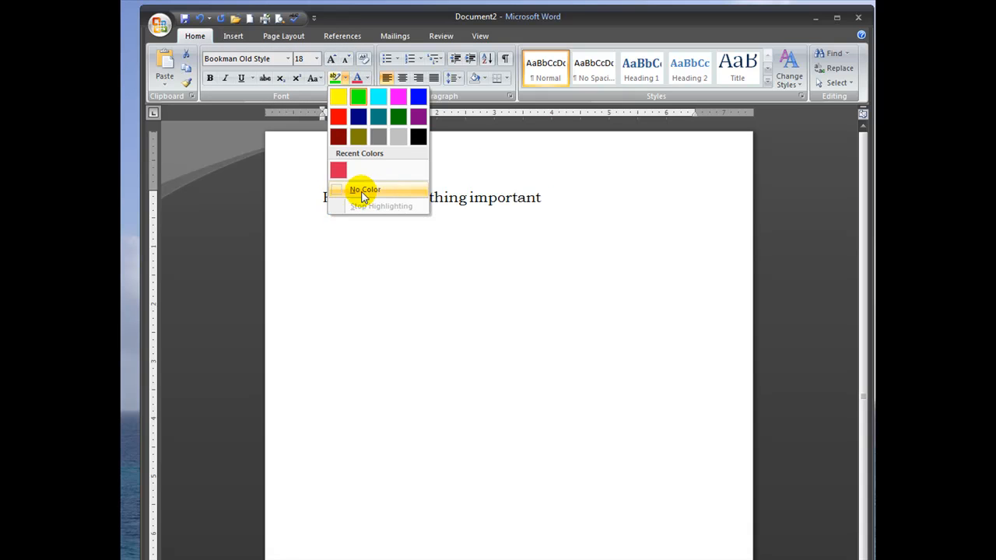
left_click(364, 190)
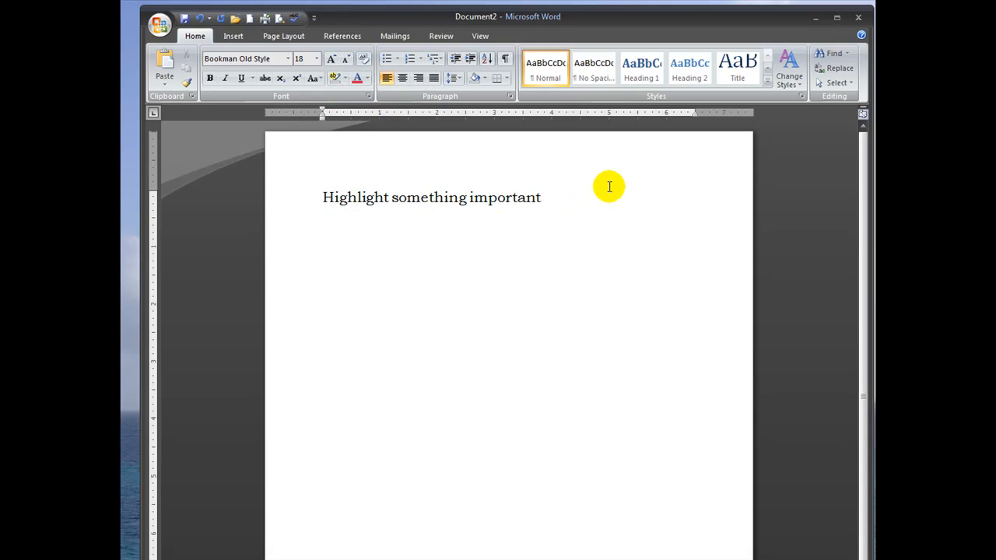
mouse_move(743, 434)
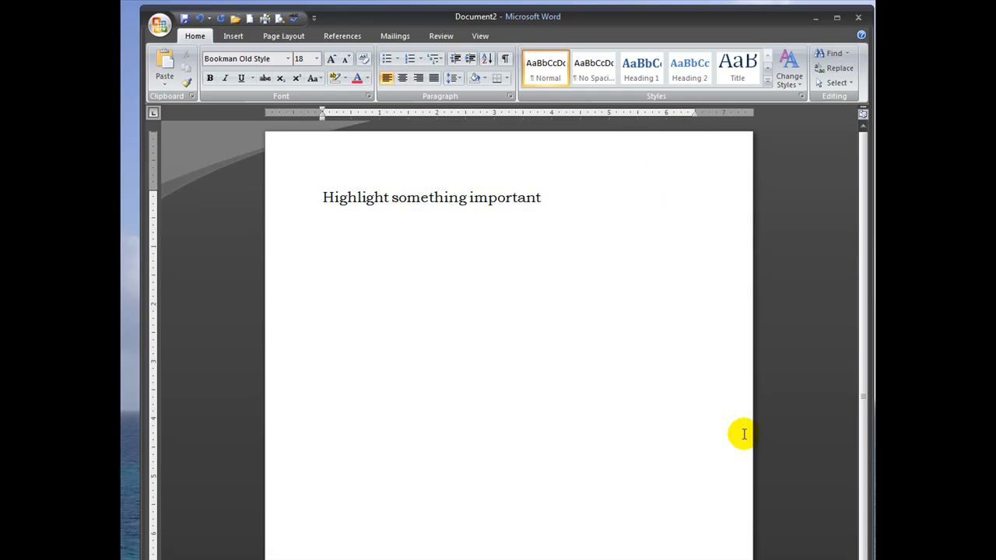